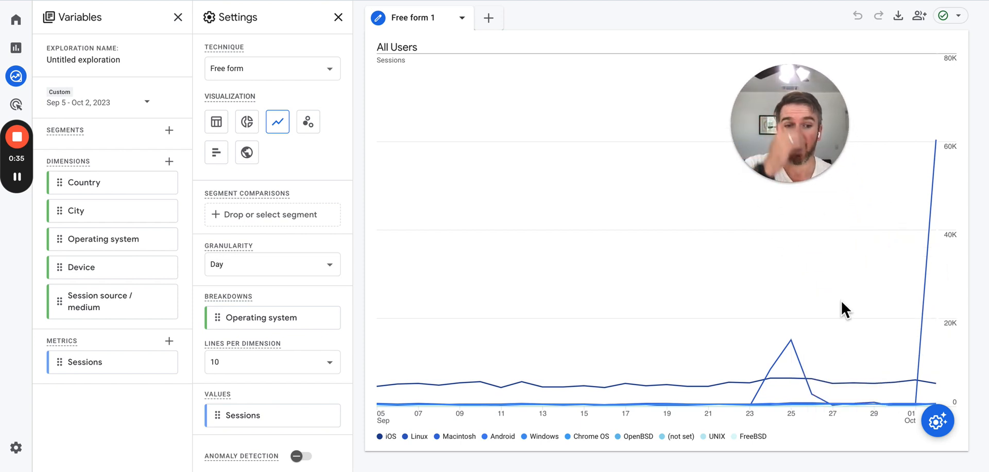
mouse_move(201, 172)
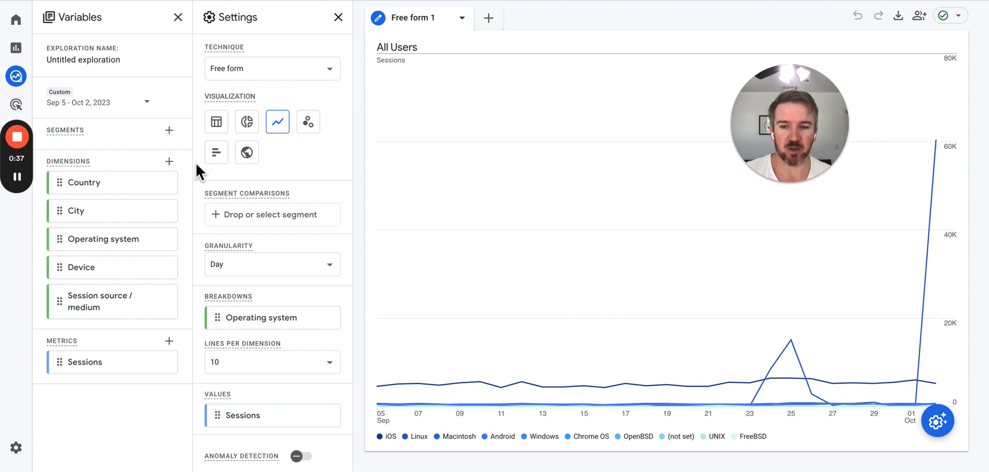
mouse_move(310, 183)
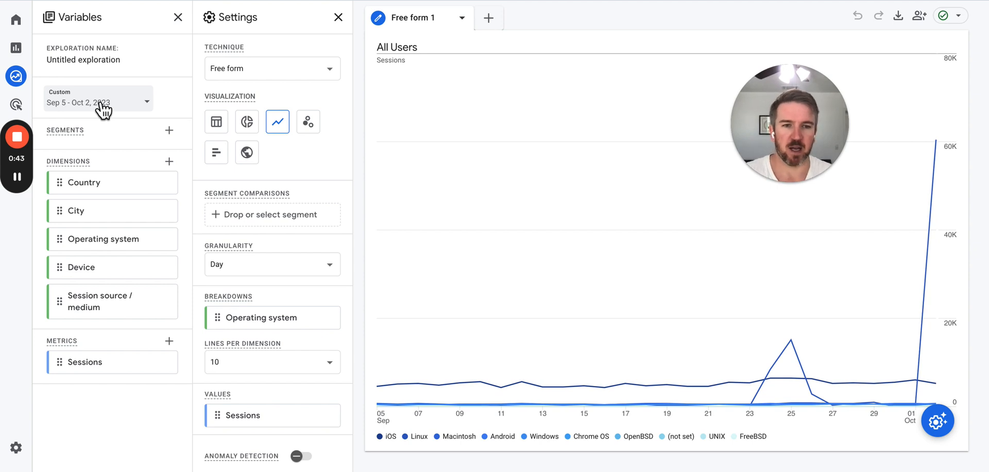
- Remove the Operating system breakdown and turn on anomaly detection for the sessions line
click(98, 102)
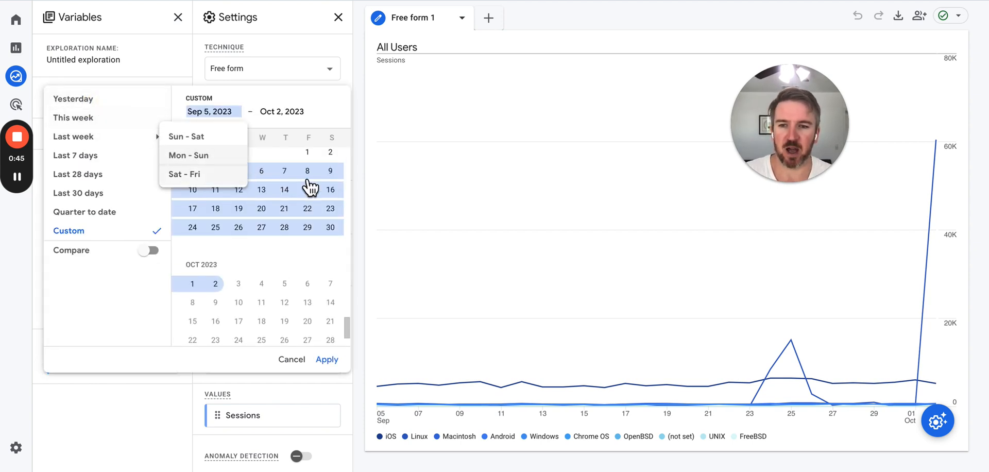
click(327, 360)
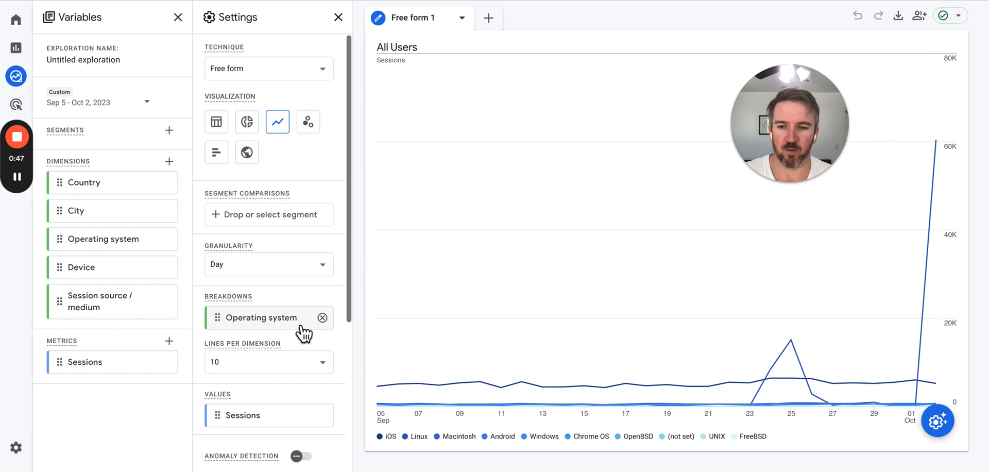
click(322, 317)
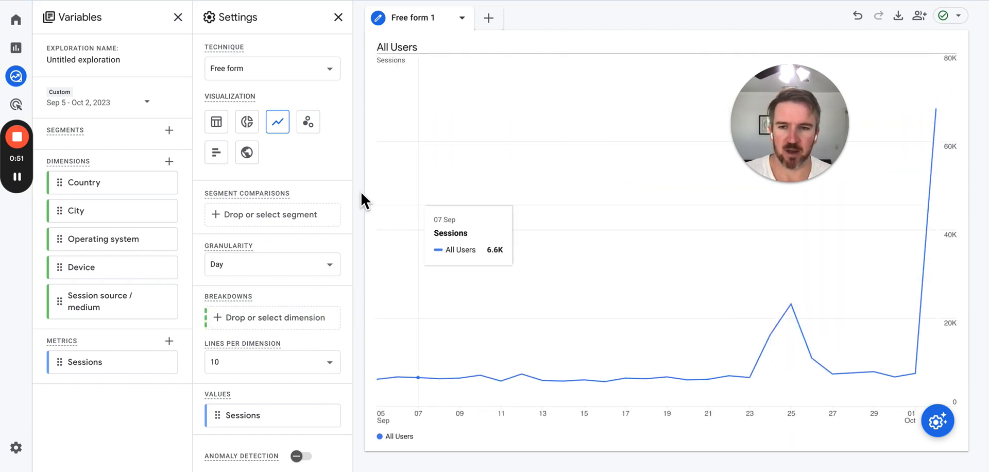
click(299, 348)
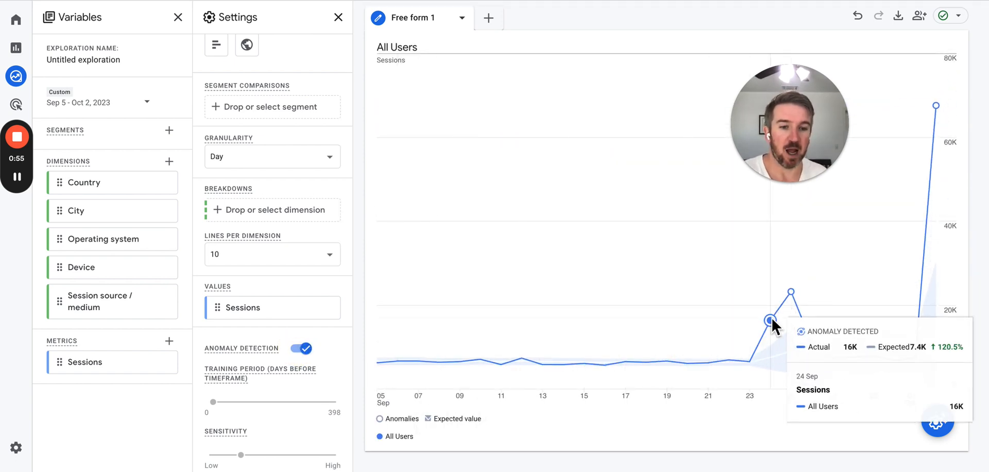
mouse_move(791, 291)
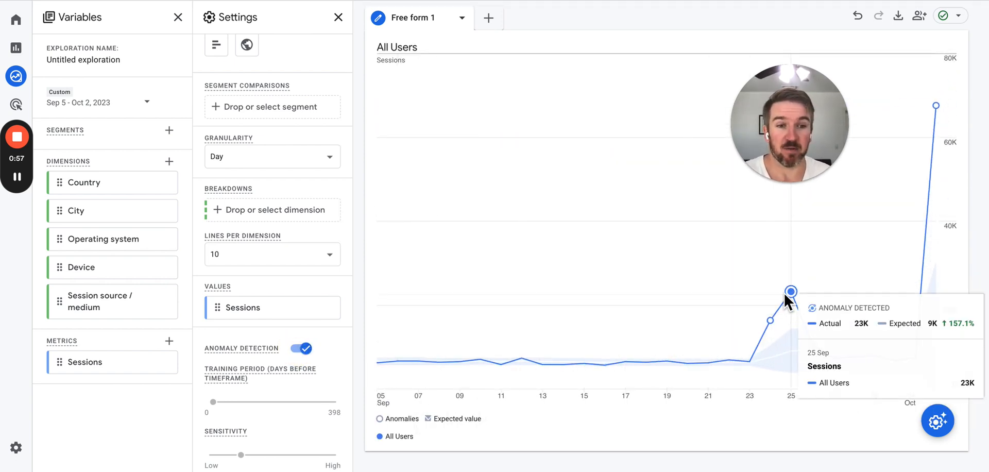
mouse_move(787, 309)
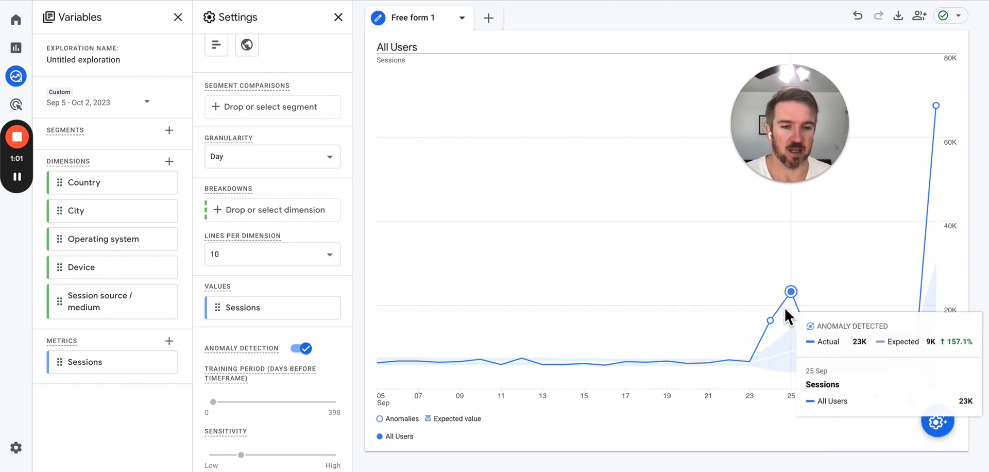
mouse_move(938, 109)
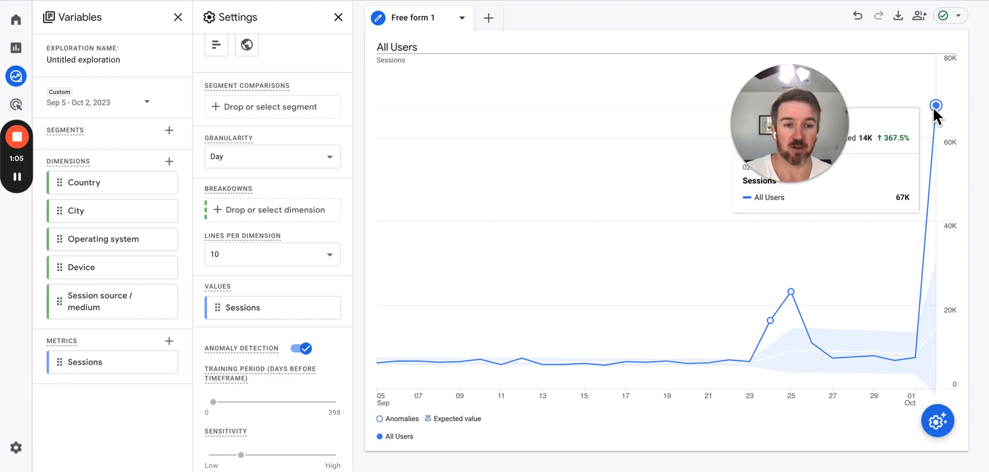
mouse_move(791, 292)
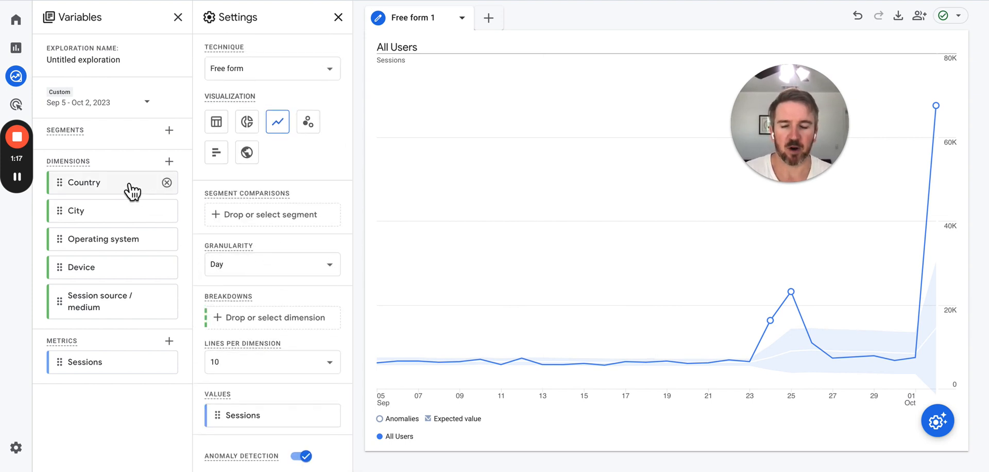
mouse_move(117, 215)
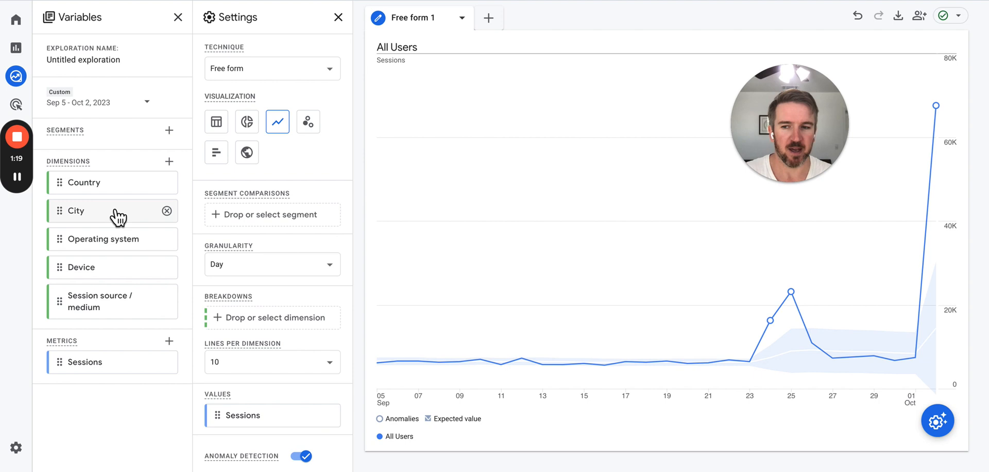
mouse_move(130, 261)
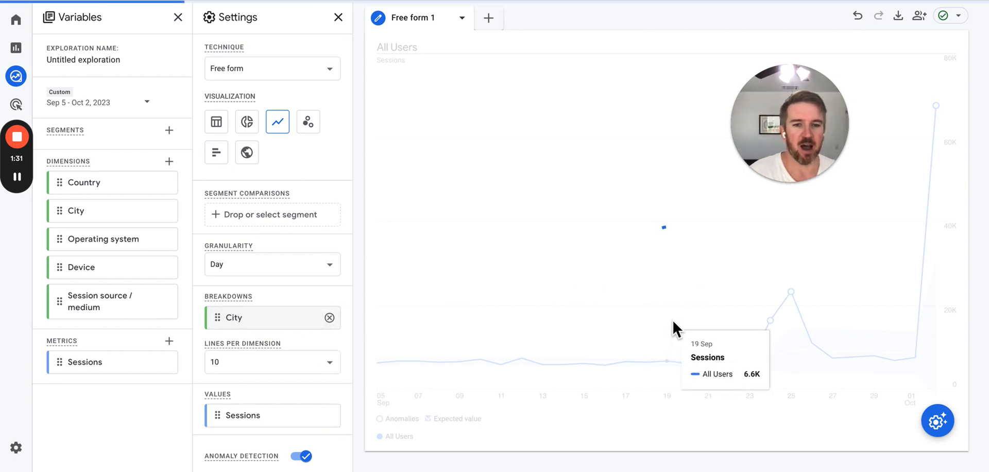
mouse_move(815, 322)
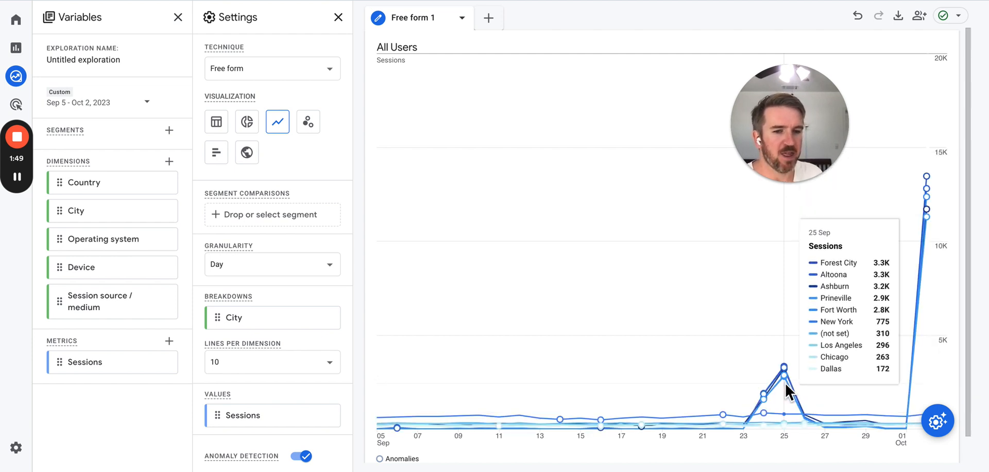
mouse_move(927, 190)
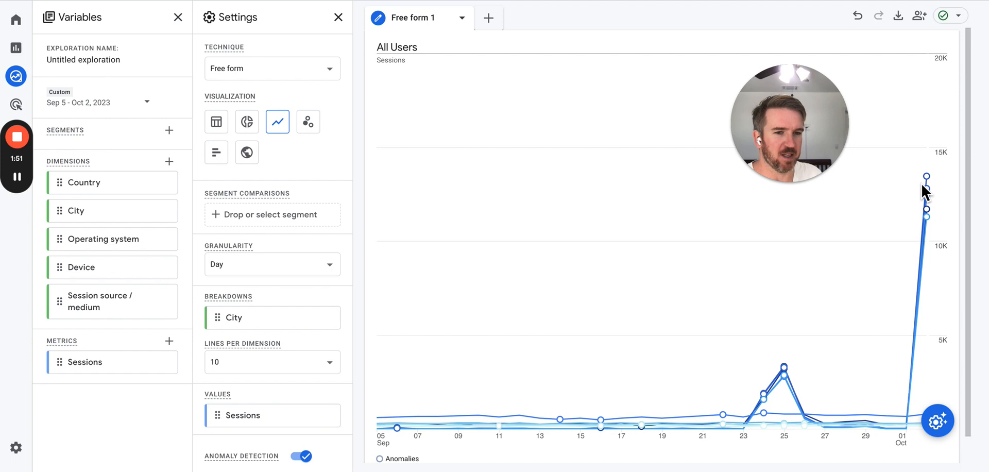
mouse_move(929, 216)
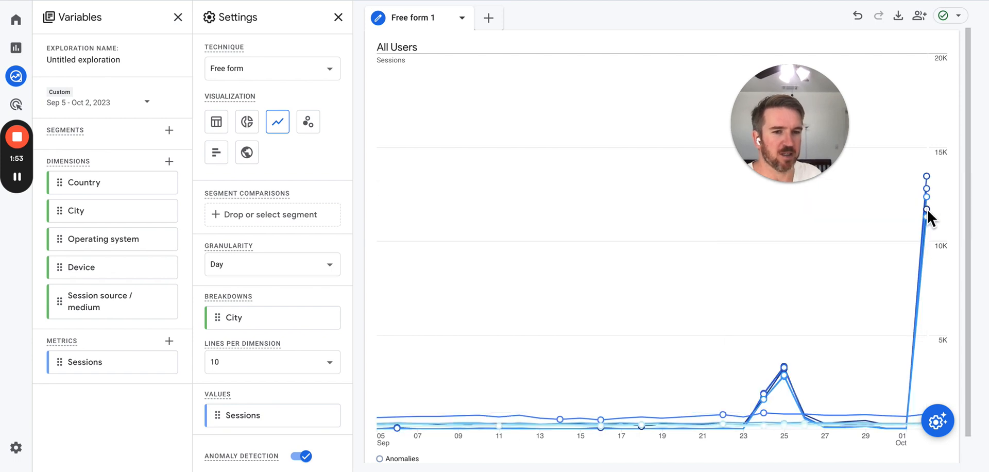
mouse_move(926, 188)
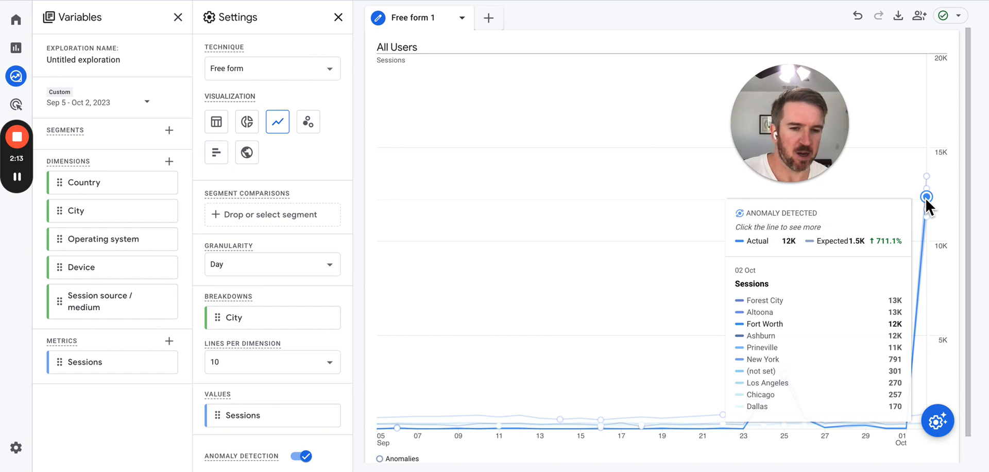
mouse_move(874, 196)
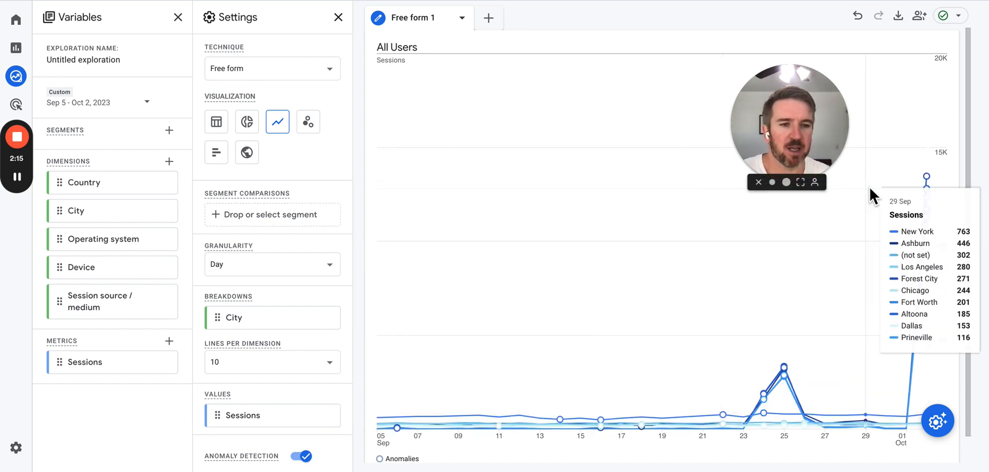
mouse_move(926, 176)
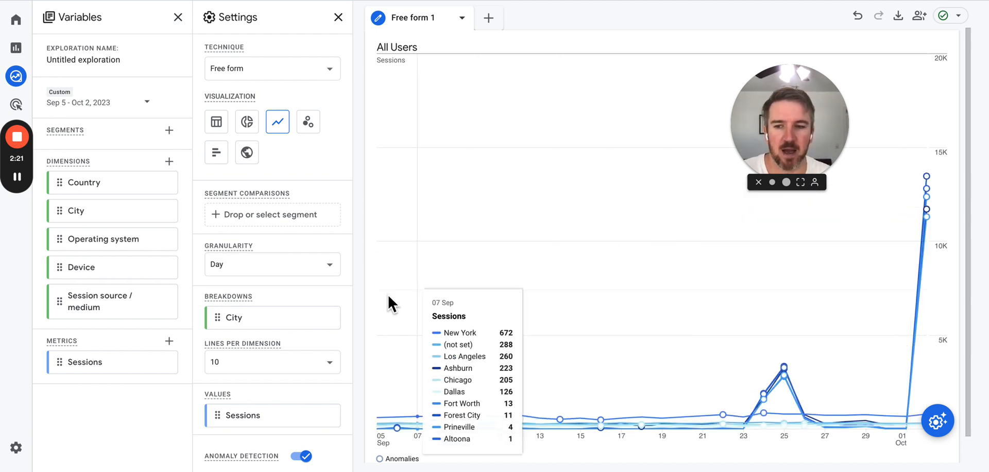
mouse_move(221, 341)
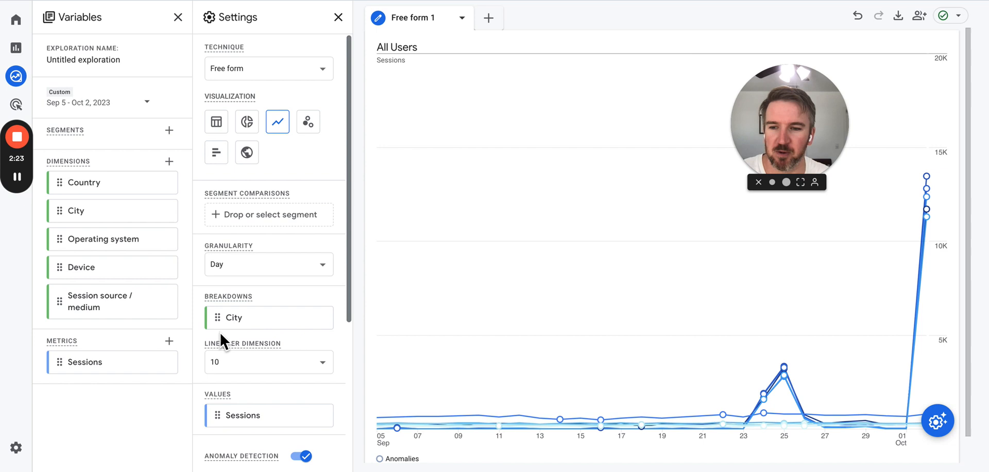
mouse_move(274, 317)
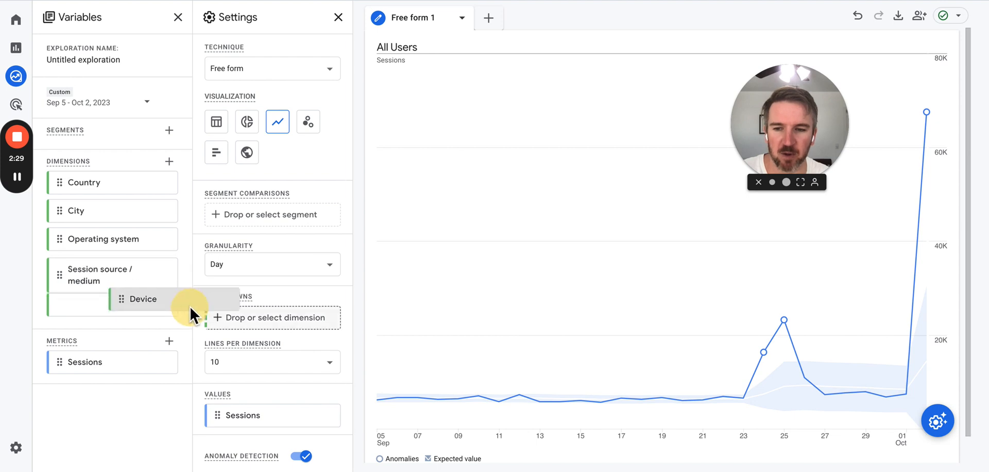
- Break sessions down by Device, then remove the Device breakdown again
drag(142, 298, 271, 318)
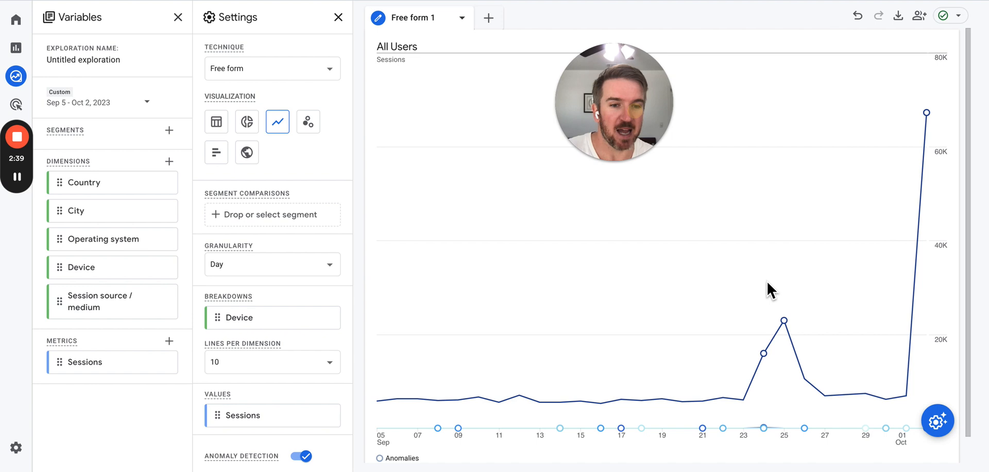
mouse_move(933, 125)
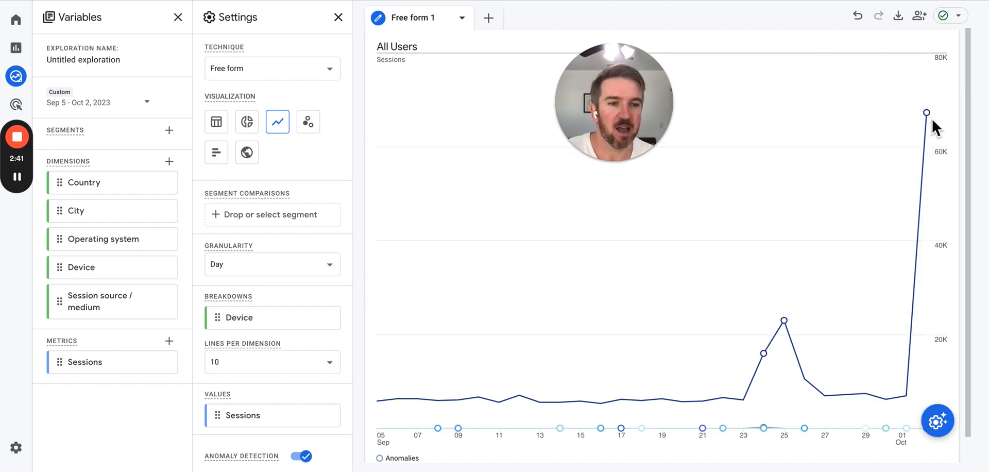
mouse_move(925, 113)
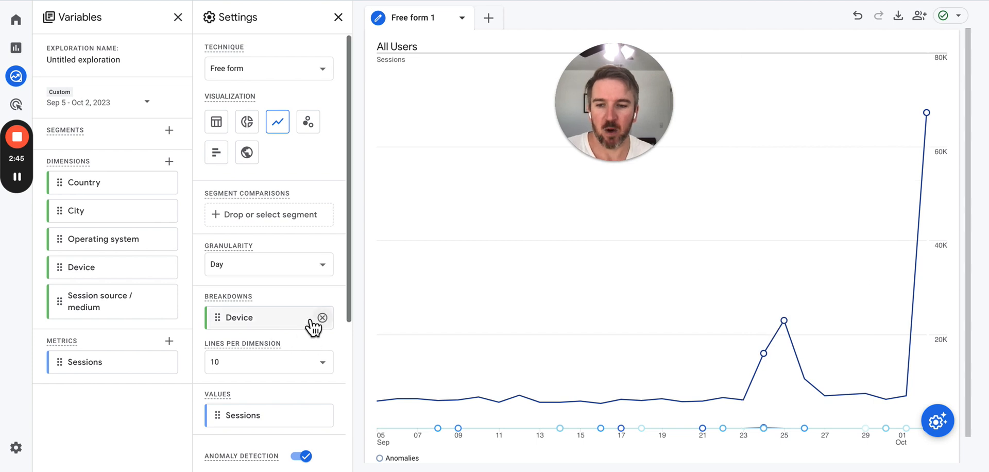
click(322, 318)
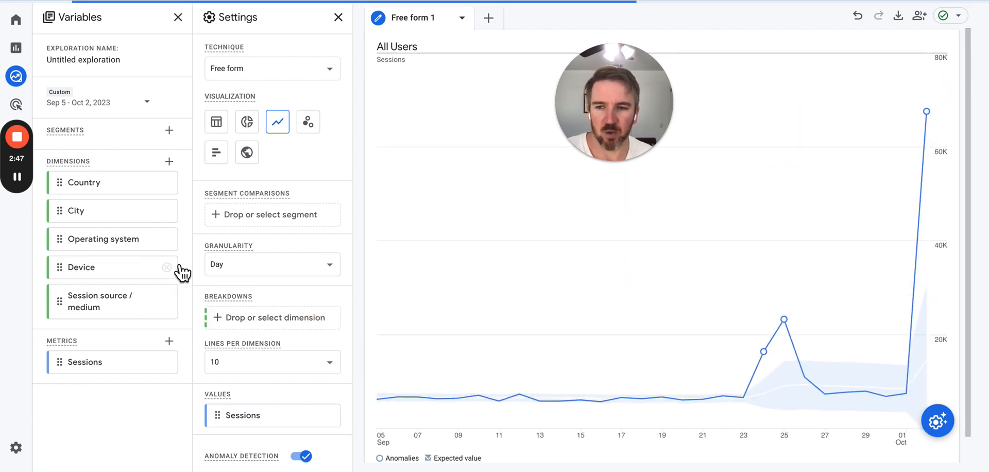
- Add Operating system as the breakdown dimension for the sessions chart
click(272, 318)
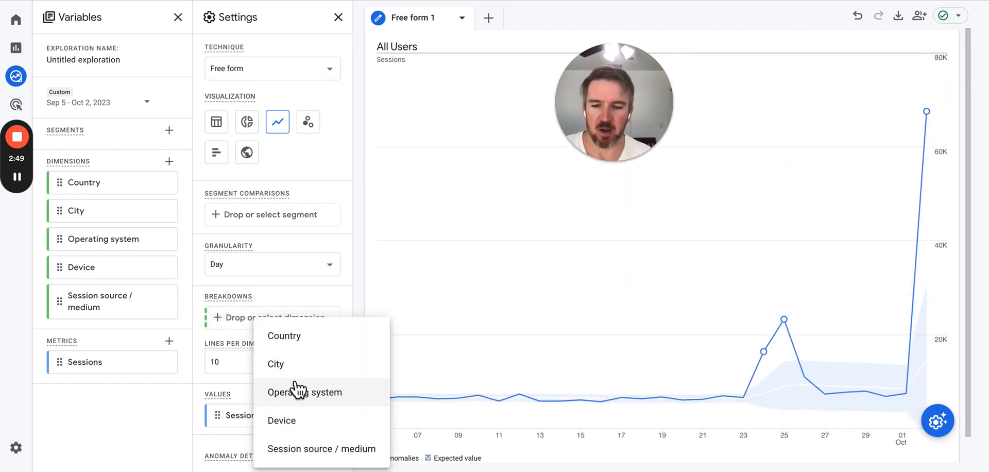
click(304, 392)
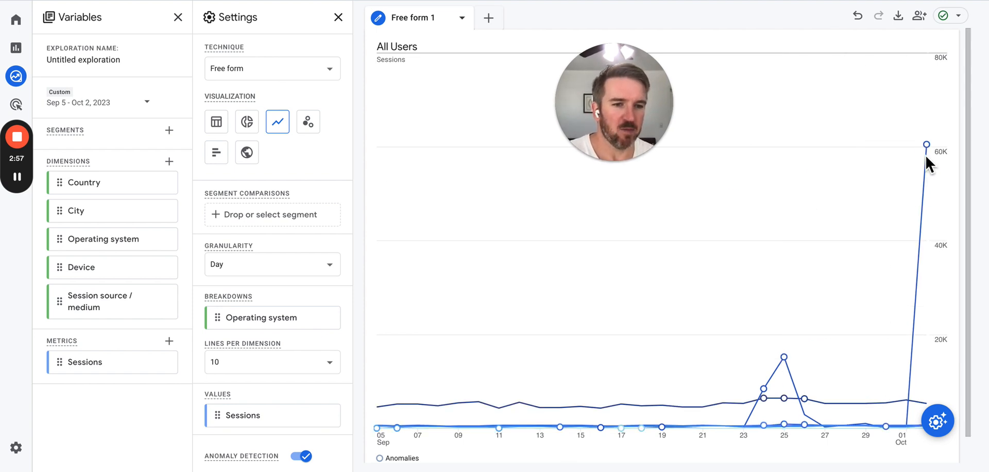
mouse_move(783, 362)
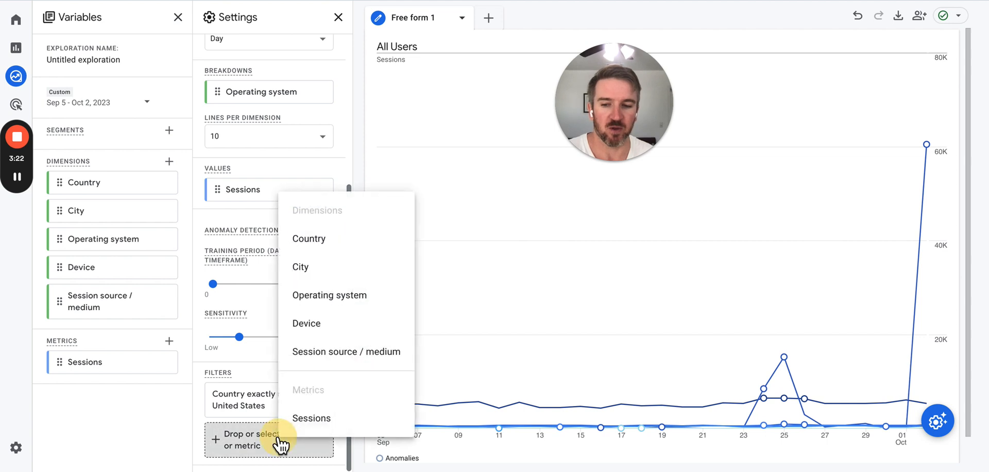
mouse_move(318, 238)
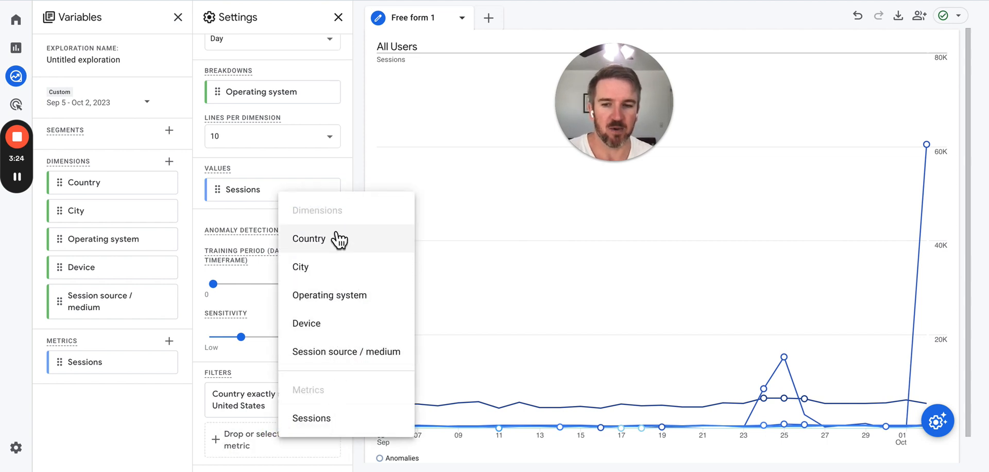
- Filter Operating system with 'does not exactly match' Linux to exclude the bot spike
click(329, 295)
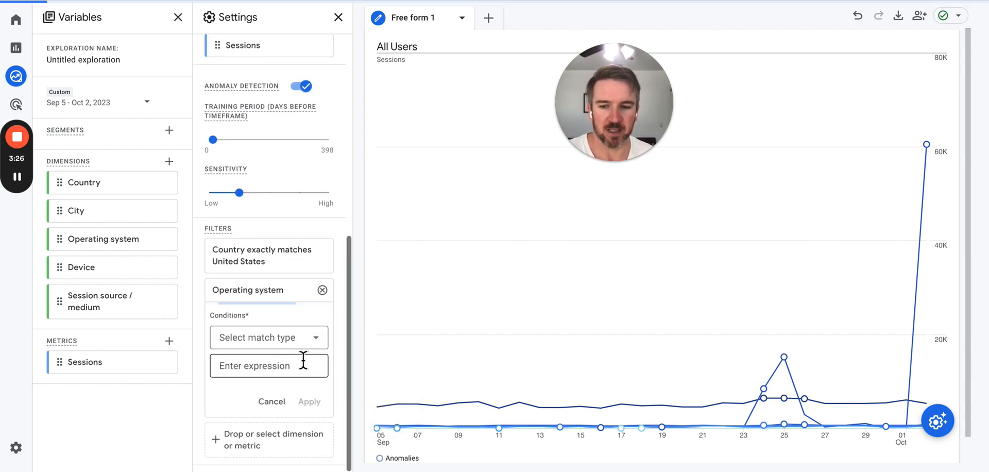
click(268, 337)
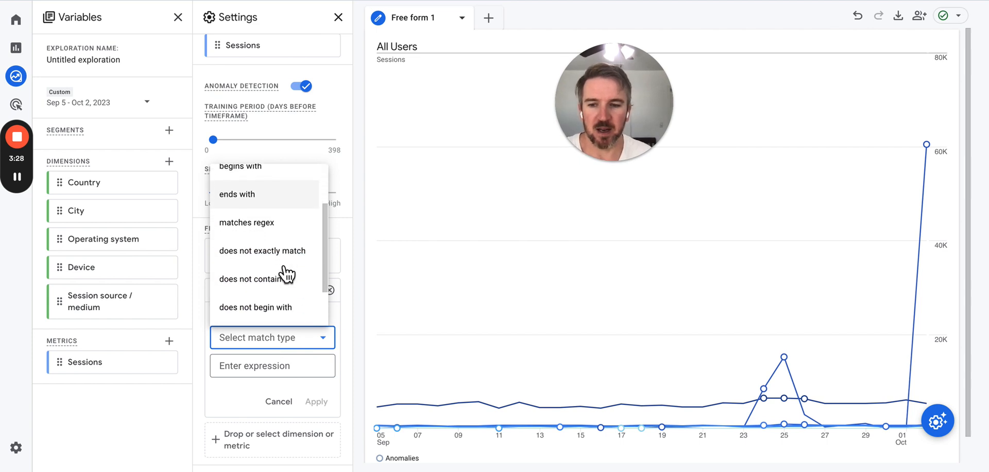
scroll(down, 3)
text(Lin)
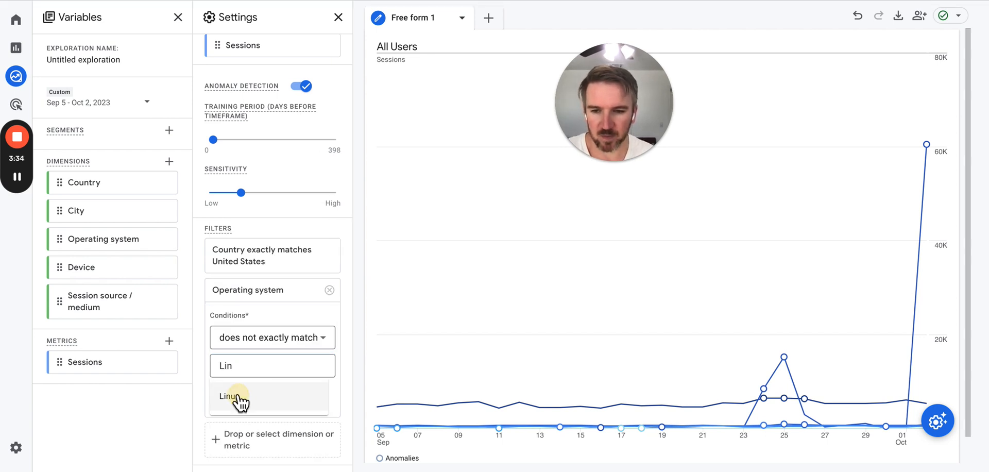
click(237, 397)
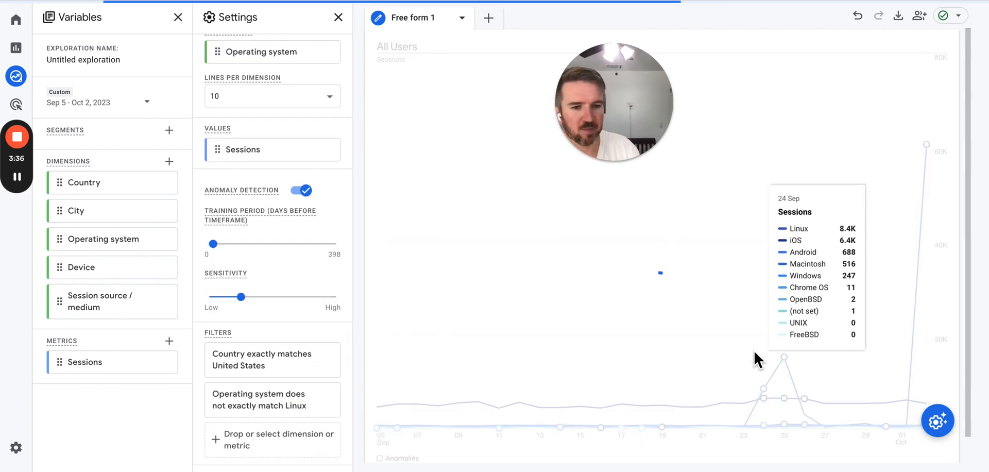
mouse_move(790, 187)
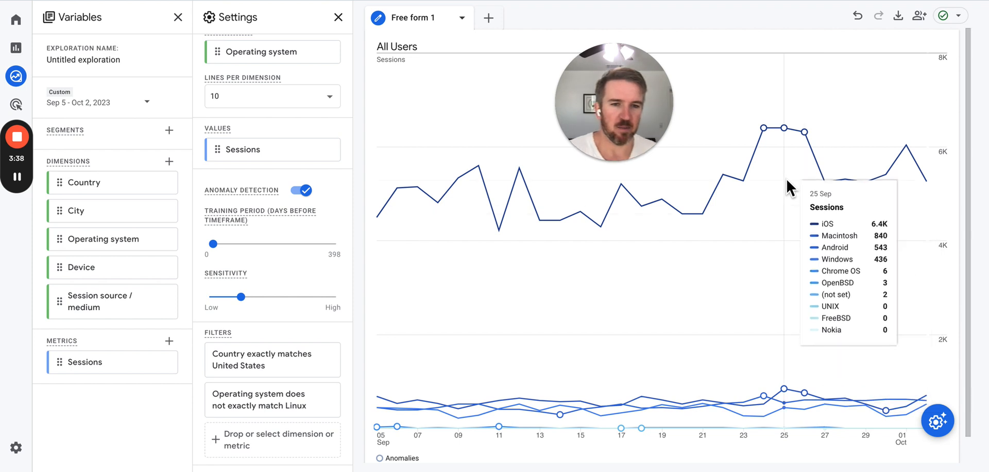
mouse_move(762, 128)
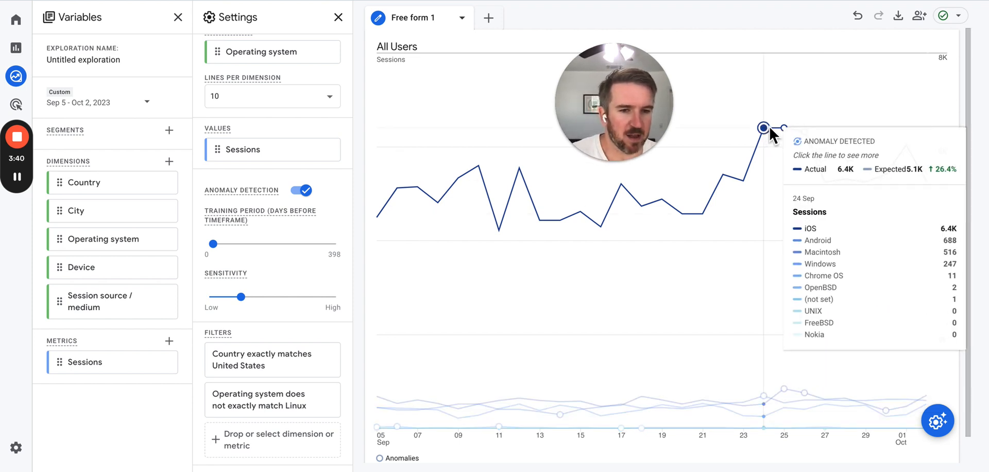
mouse_move(821, 136)
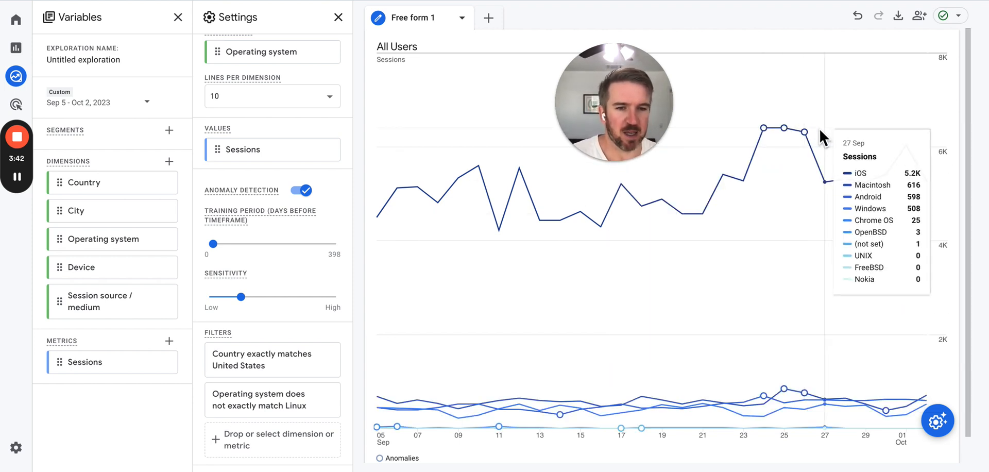
mouse_move(783, 129)
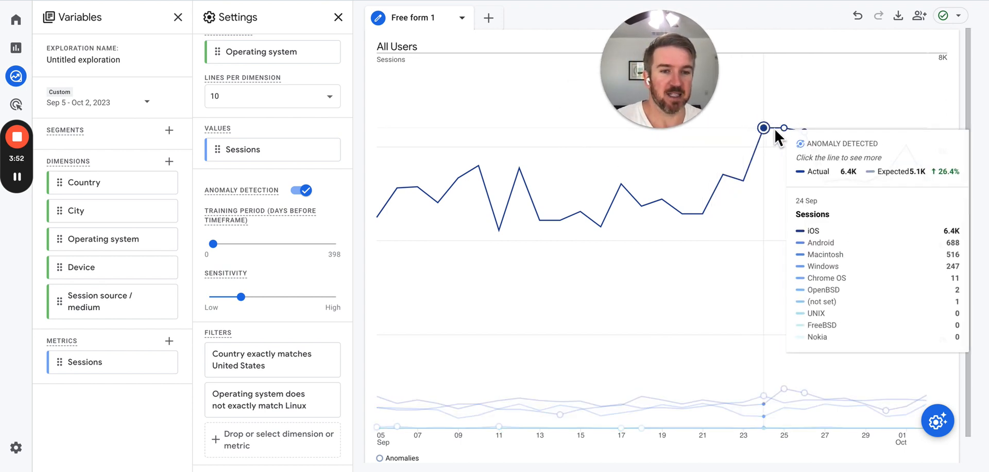
mouse_move(804, 134)
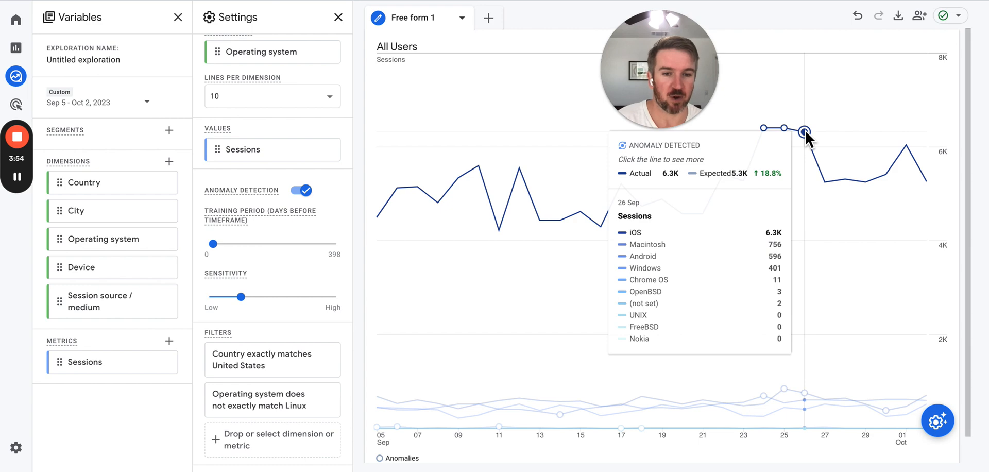
mouse_move(799, 197)
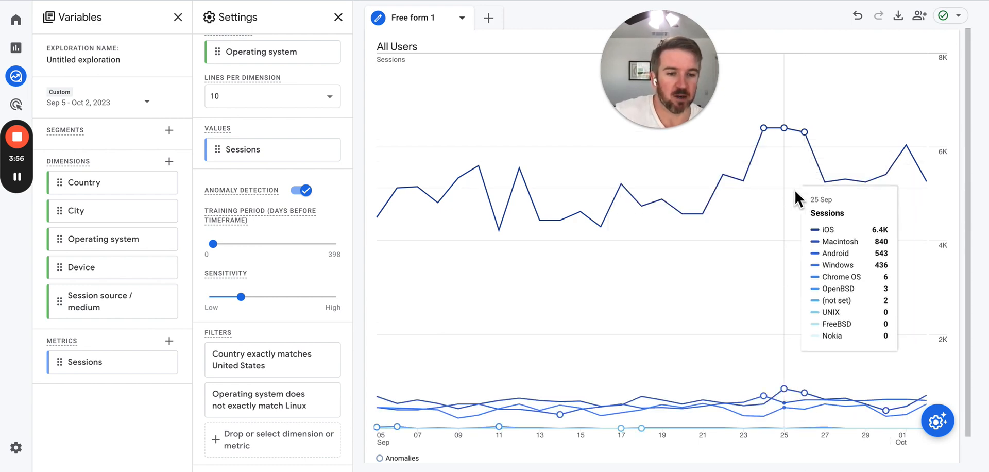
mouse_move(934, 86)
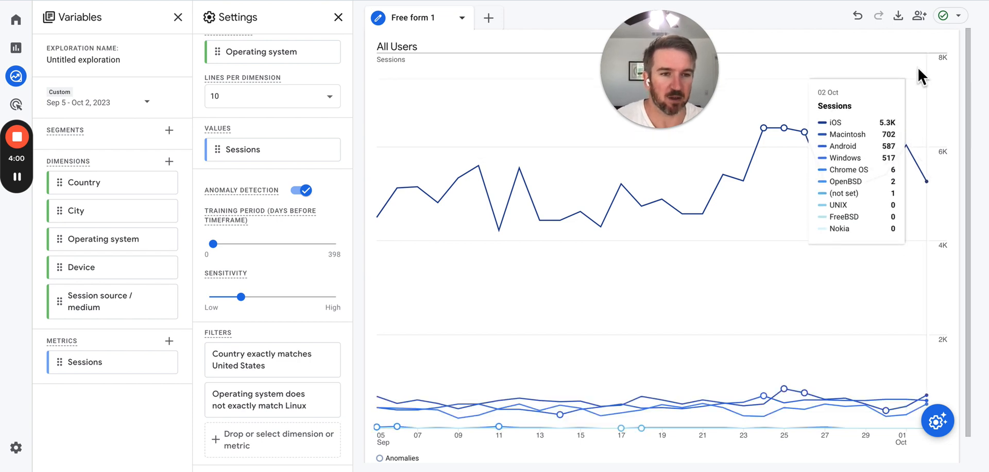
mouse_move(763, 127)
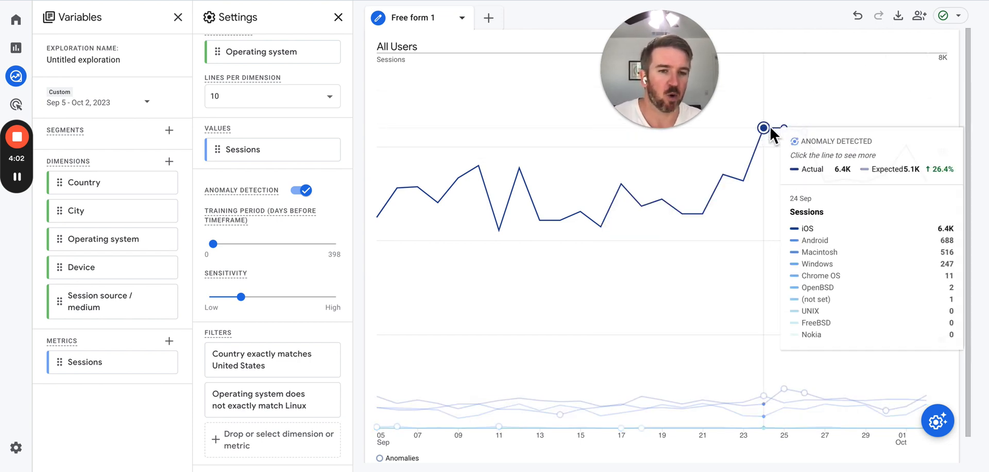
mouse_move(784, 127)
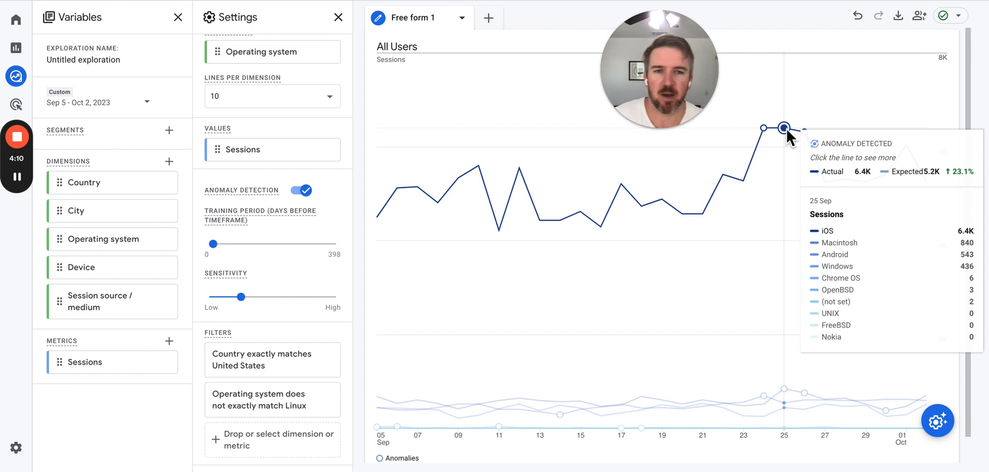
mouse_move(387, 199)
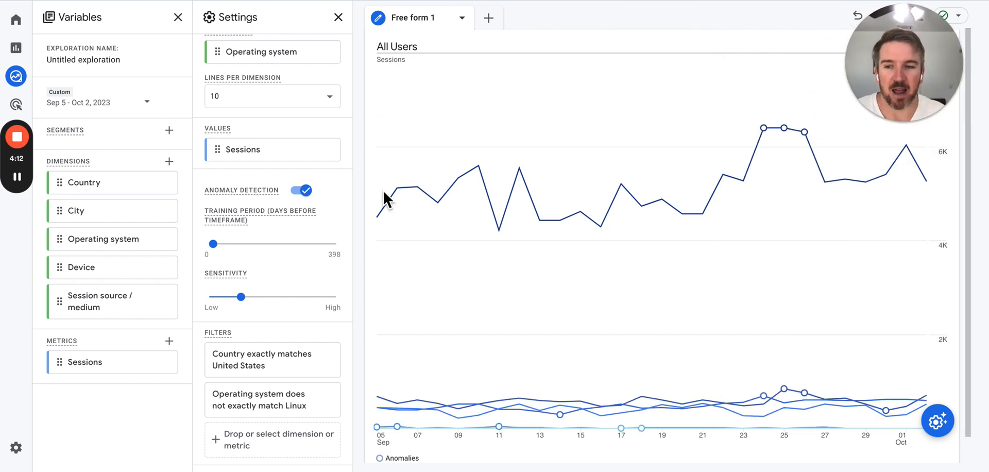
mouse_move(133, 246)
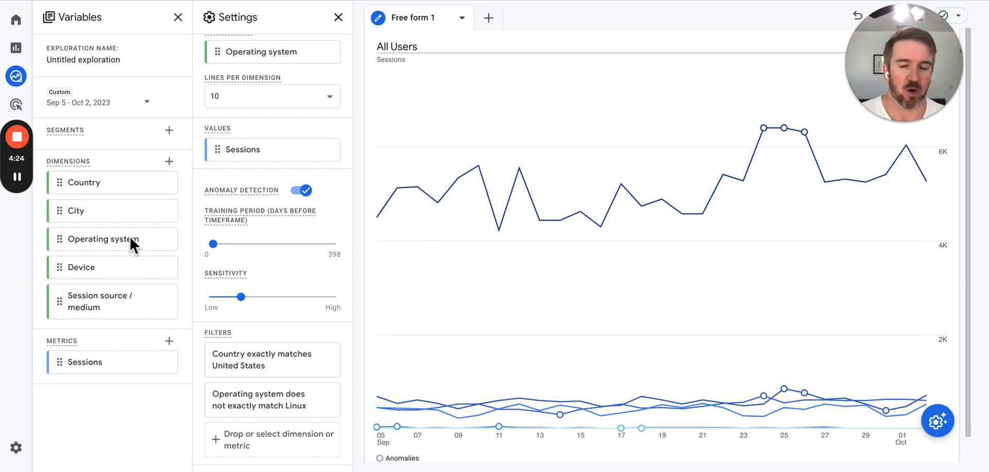
mouse_move(94, 134)
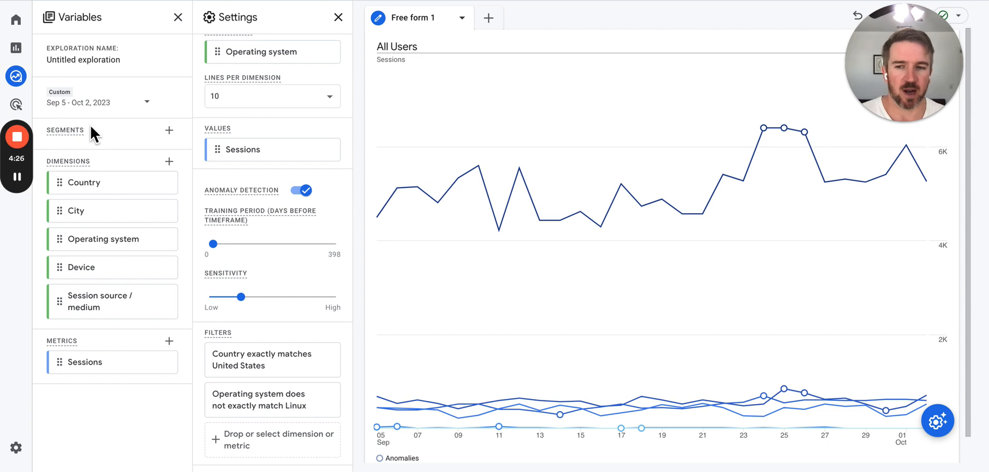
mouse_move(493, 170)
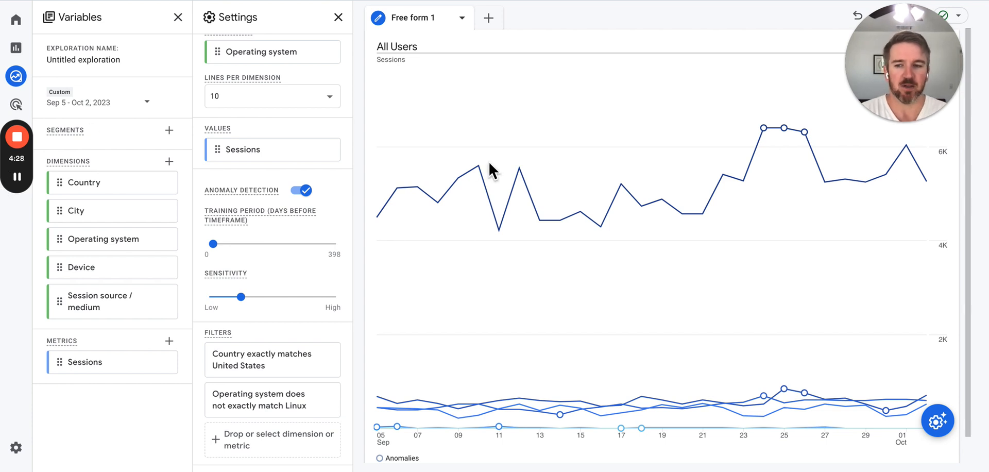